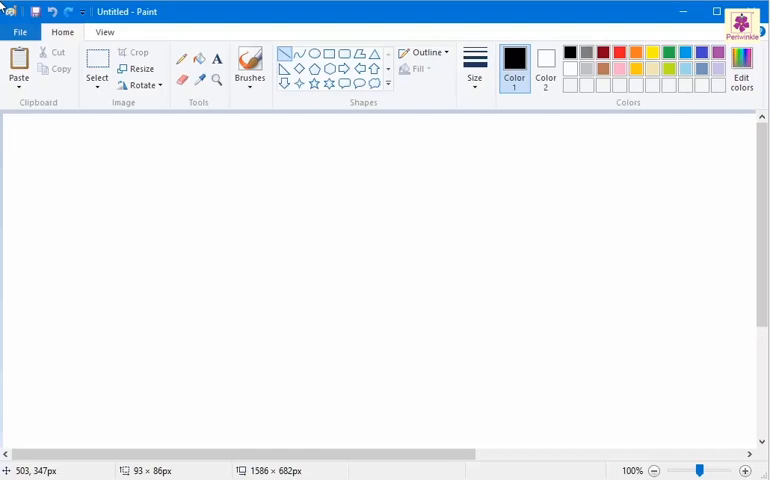
pyautogui.moveTo(104, 14)
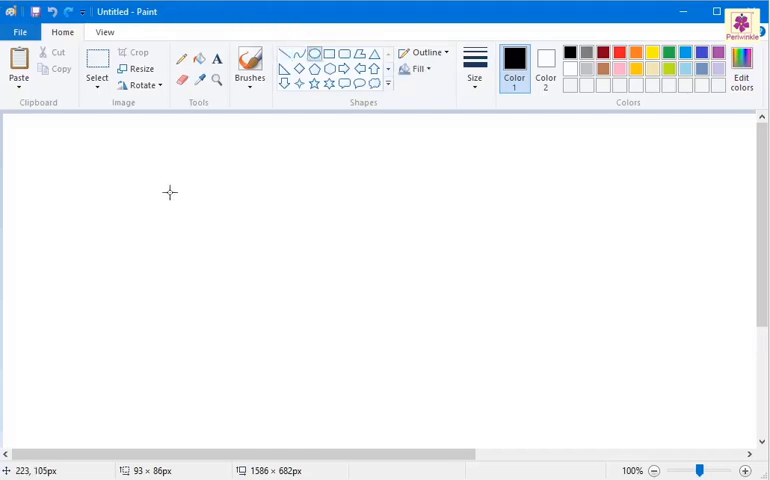
# - Draw an outlined circle and a square beside it on the canvas
pyautogui.moveTo(168, 192); pyautogui.dragTo(236, 262)
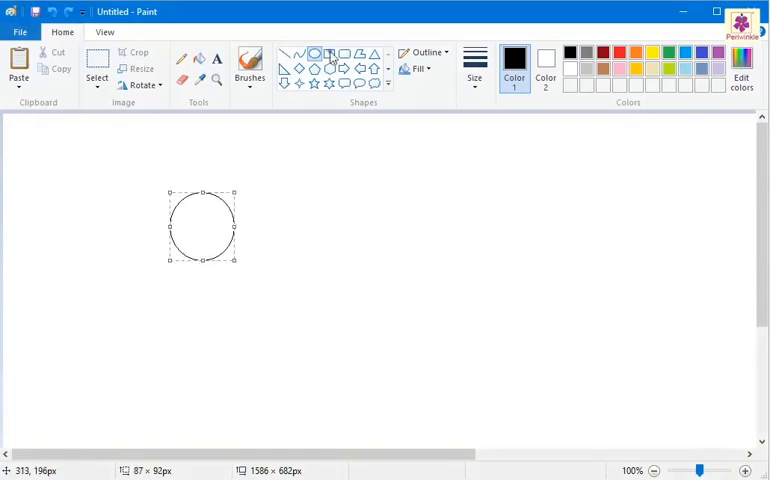
pyautogui.moveTo(276, 192); pyautogui.dragTo(352, 280)
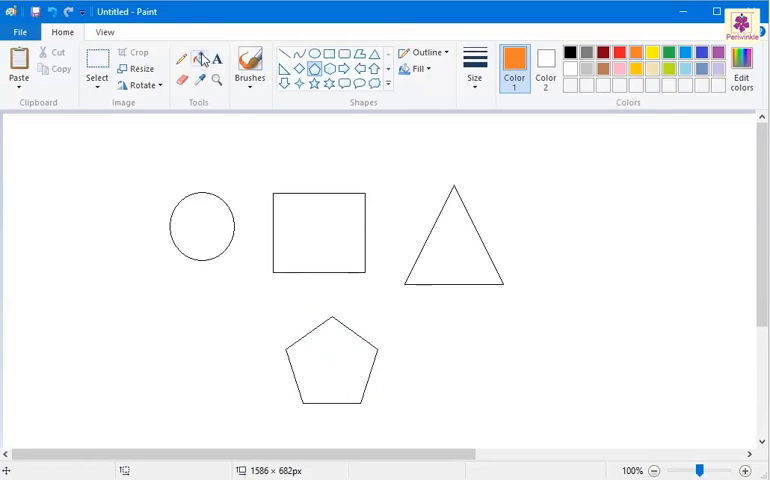
# - Fill the circle with orange and the triangle with green using the bucket
pyautogui.click(200, 226)
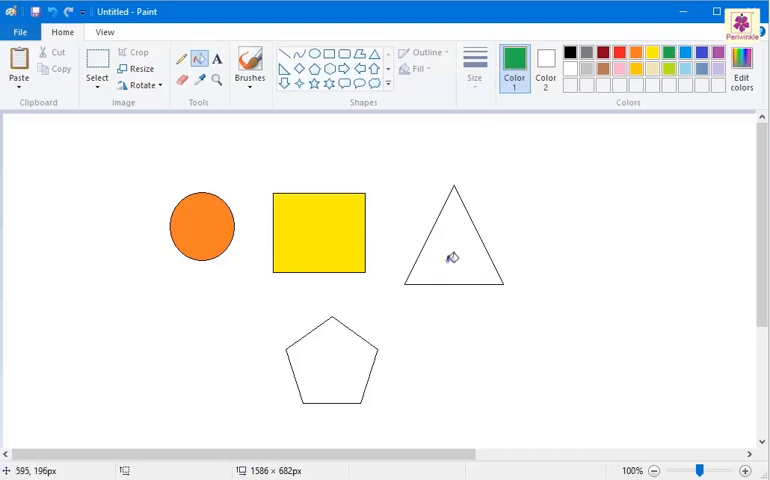
pyautogui.click(452, 258)
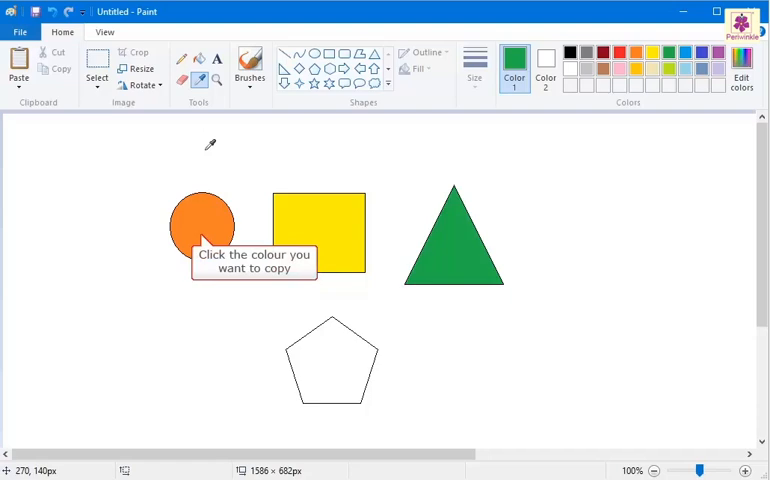
# - Pick the circle's orange with the Color picker and fill the pentagon with it
pyautogui.click(208, 216)
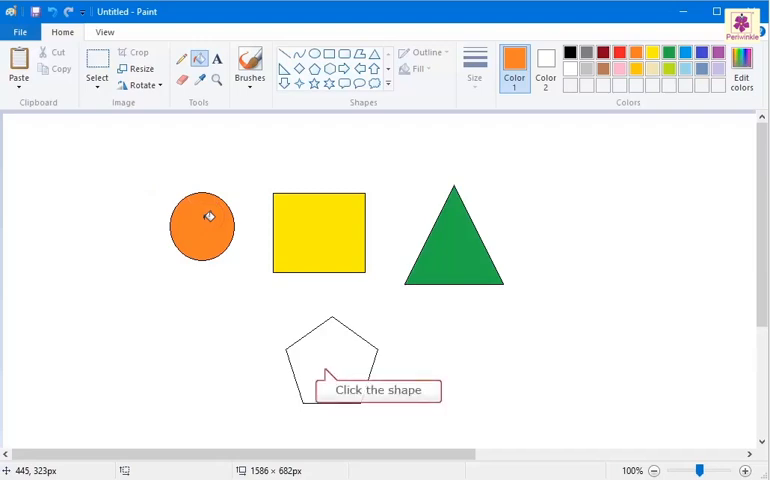
pyautogui.moveTo(340, 352)
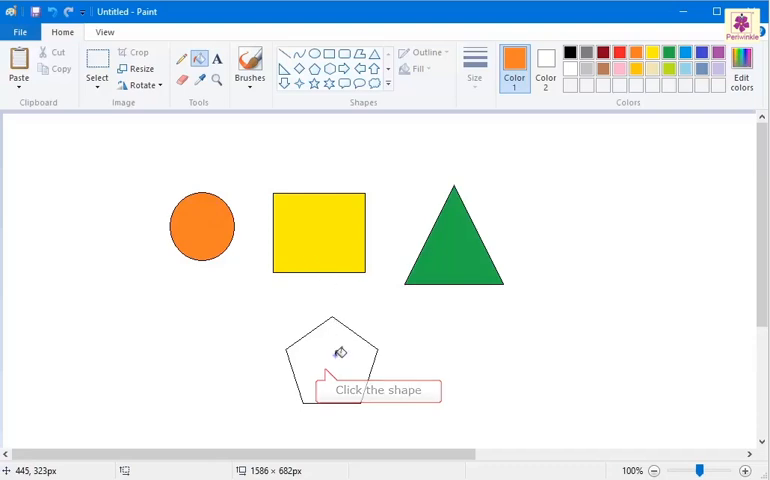
pyautogui.click(332, 360)
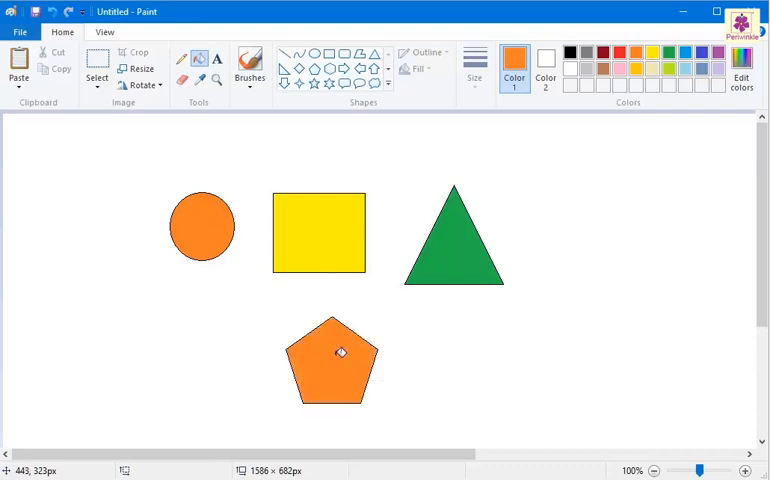